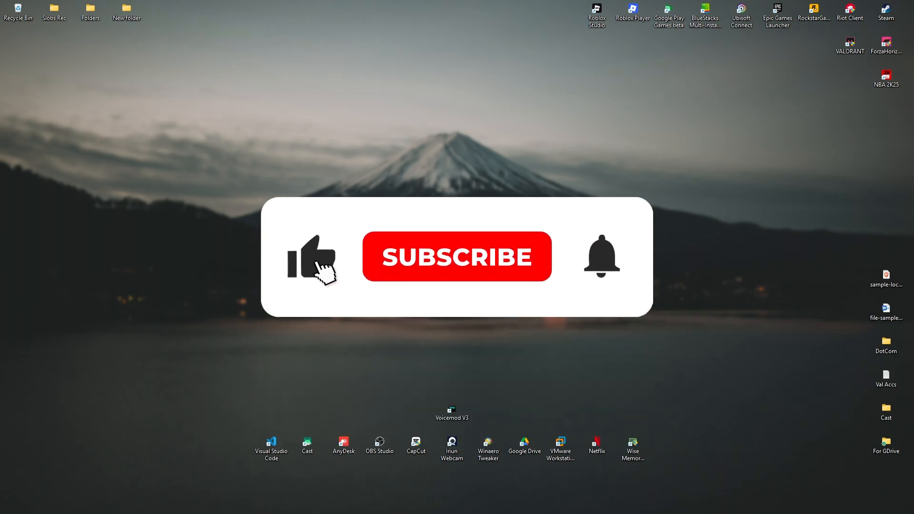
Refresh the desktop from its right-click menu.
{"action": "left_click", "coordinate": [457, 256]}
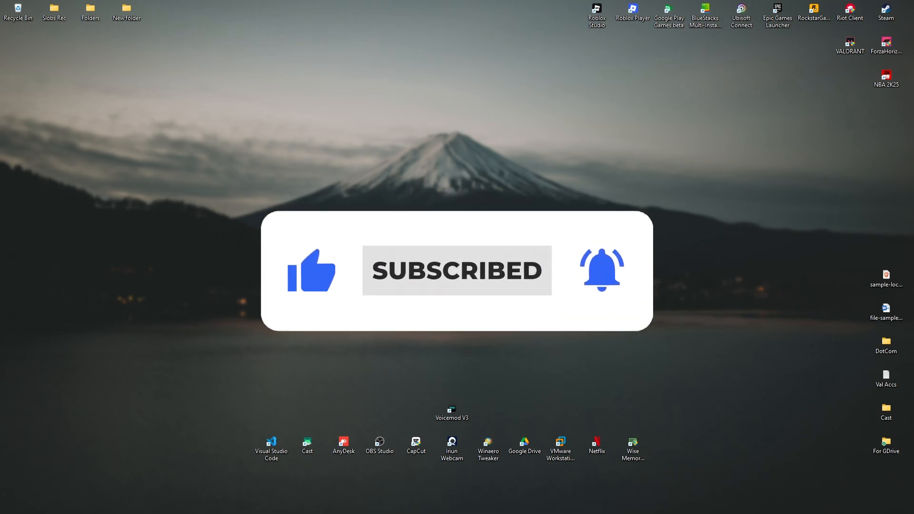
{"action": "right_click", "coordinate": [516, 292]}
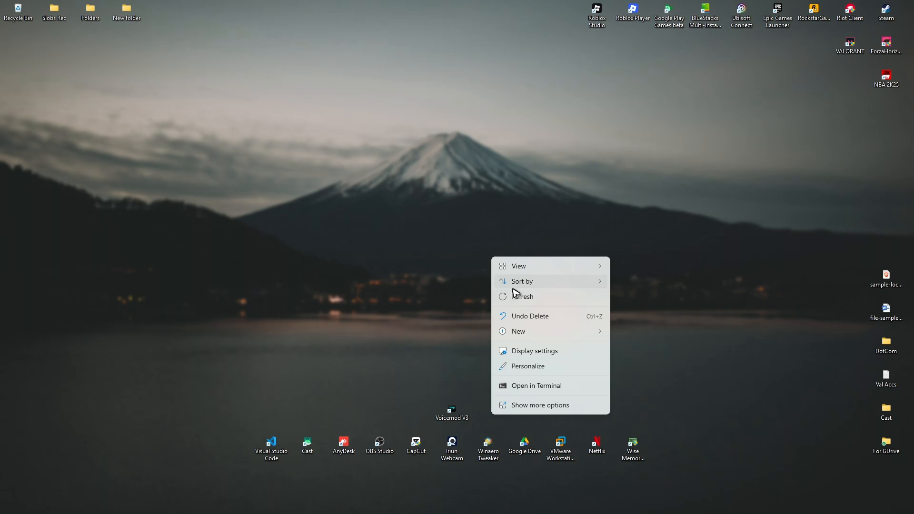
{"action": "left_click", "coordinate": [521, 233]}
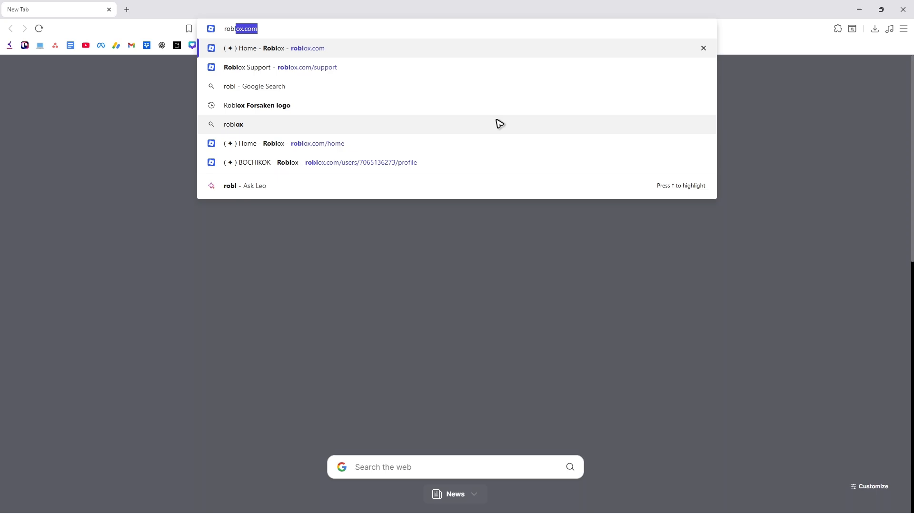
Search 'roblox status' and scroll through status.roblox.com's incident history, all resolved.
{"action": "type", "text": "roblox statu"}
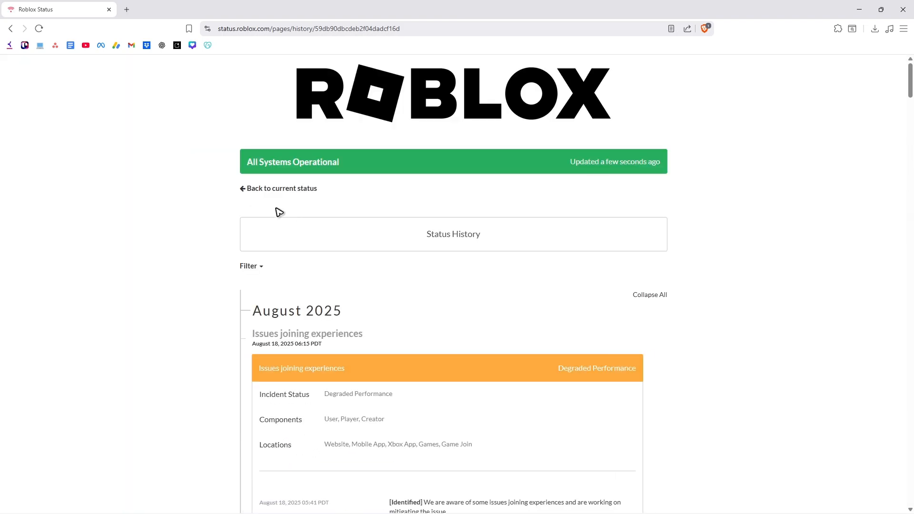
{"action": "scroll", "scroll_direction": "down", "scroll_amount": 3}
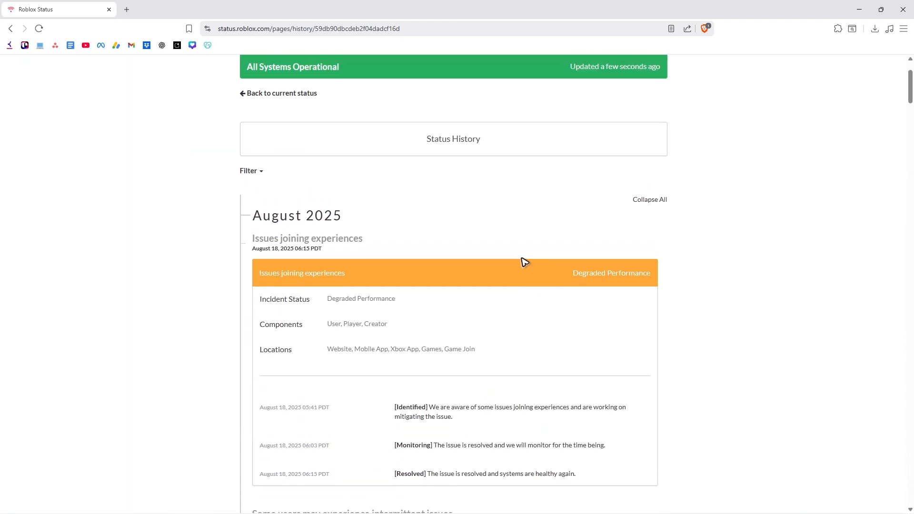
{"action": "scroll", "scroll_direction": "down", "scroll_amount": 3}
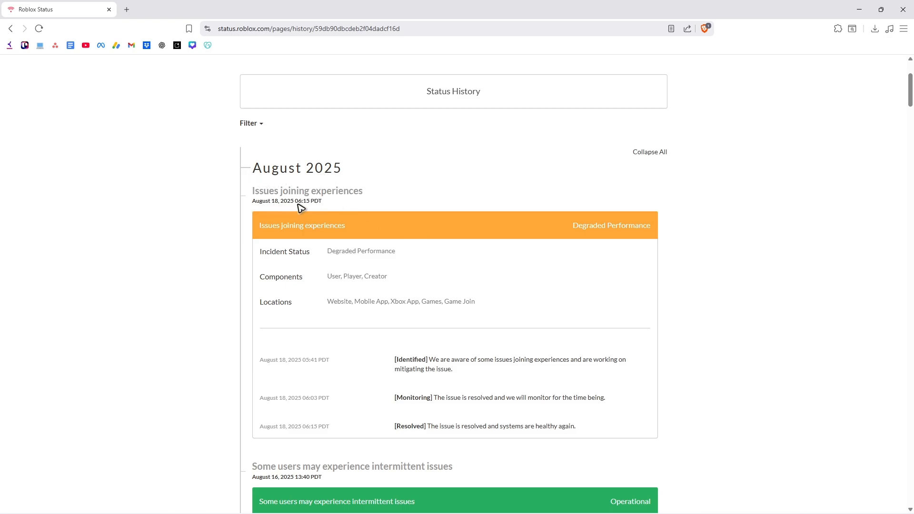
{"action": "scroll", "scroll_direction": "down", "scroll_amount": 3}
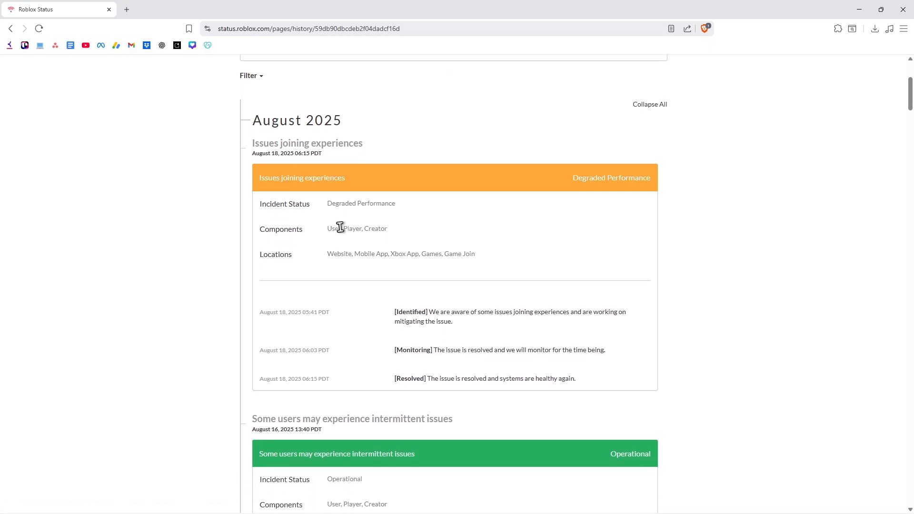
{"action": "scroll", "scroll_direction": "down", "scroll_amount": 3}
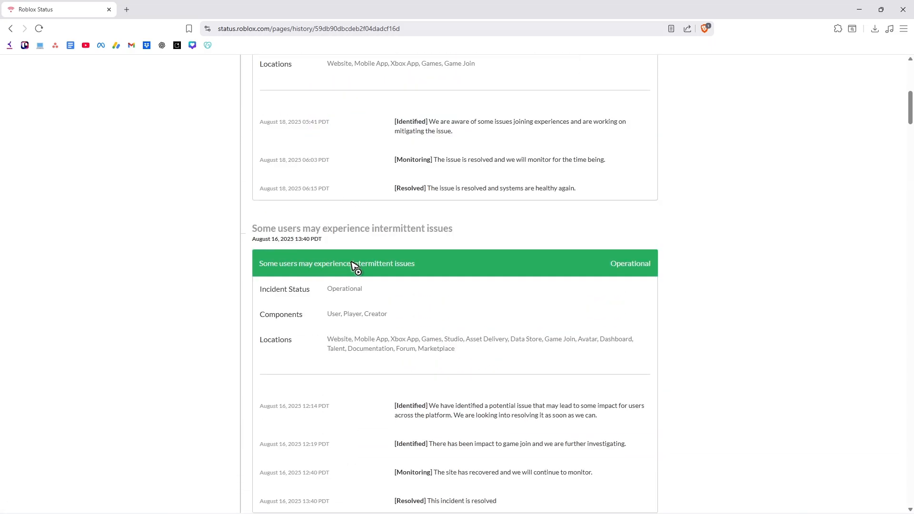
{"action": "scroll", "scroll_direction": "down", "scroll_amount": 3}
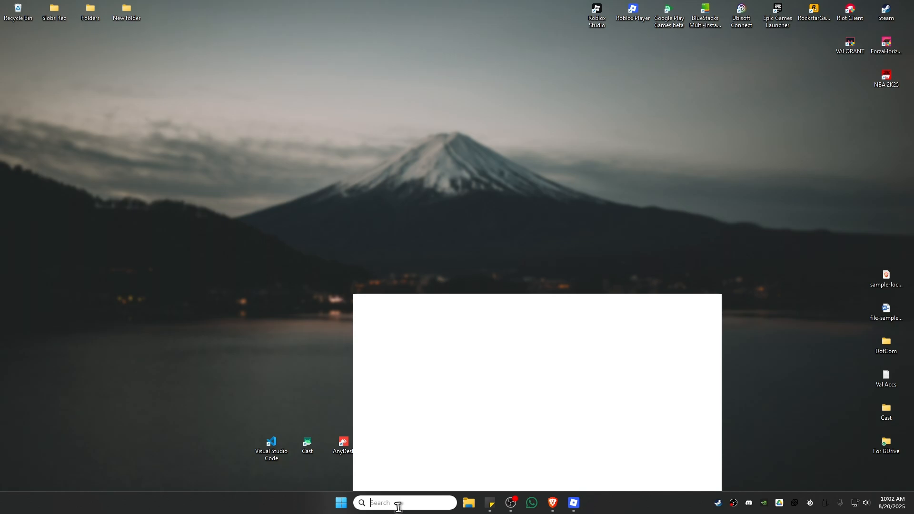
Search 'cmd' and launch Command Prompt as administrator.
{"action": "type", "text": "cmd"}
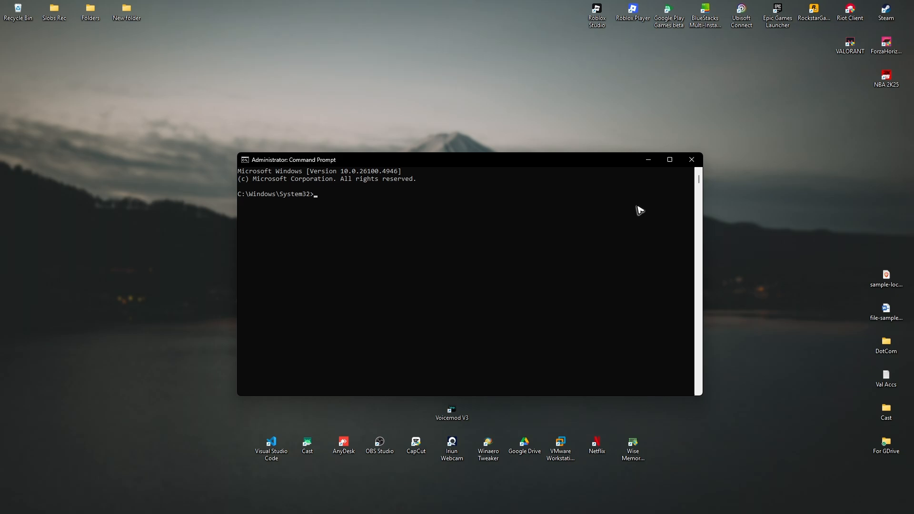
Run ipconfig /flushdns, /release and /renew so Ethernet regains 192.168.0.103.
{"action": "type", "text": "ipconfig /flushdns"}
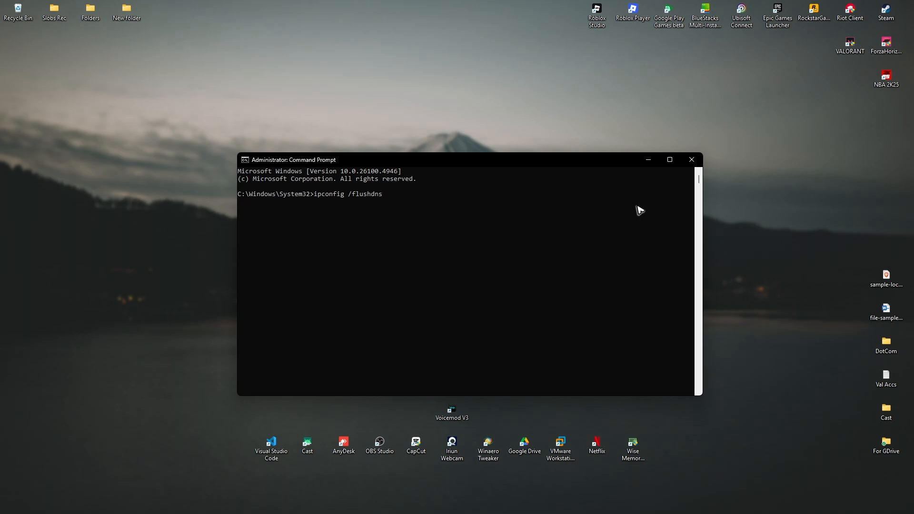
{"action": "type", "text": "ipco"}
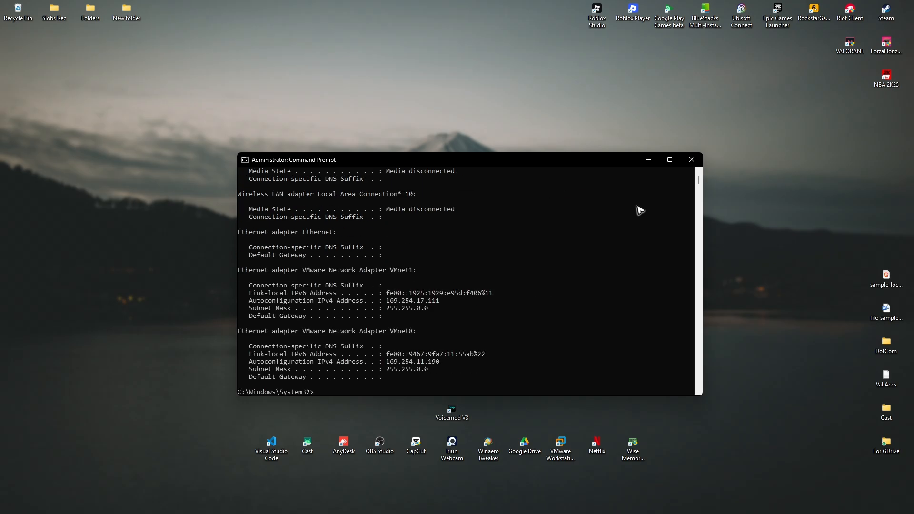
{"action": "type", "text": "ipconfig"}
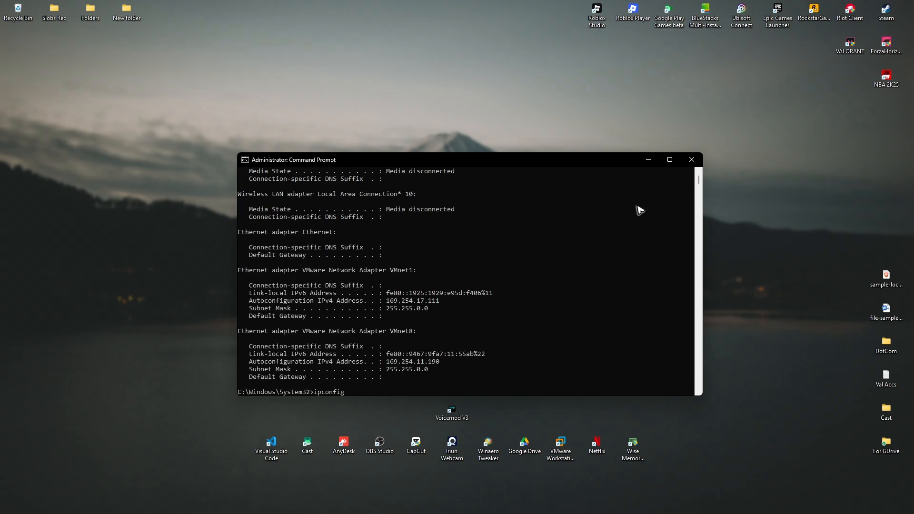
{"action": "type", "text": "/ren"}
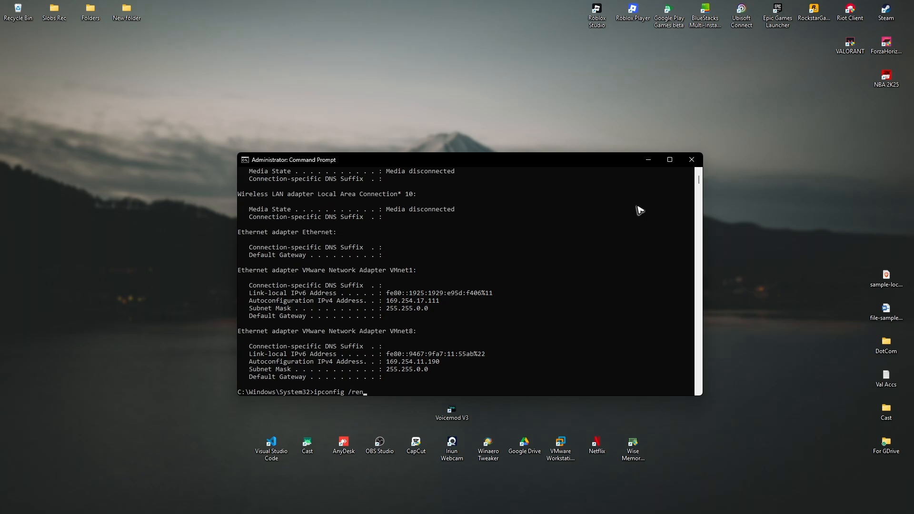
{"action": "key", "text": "enter"}
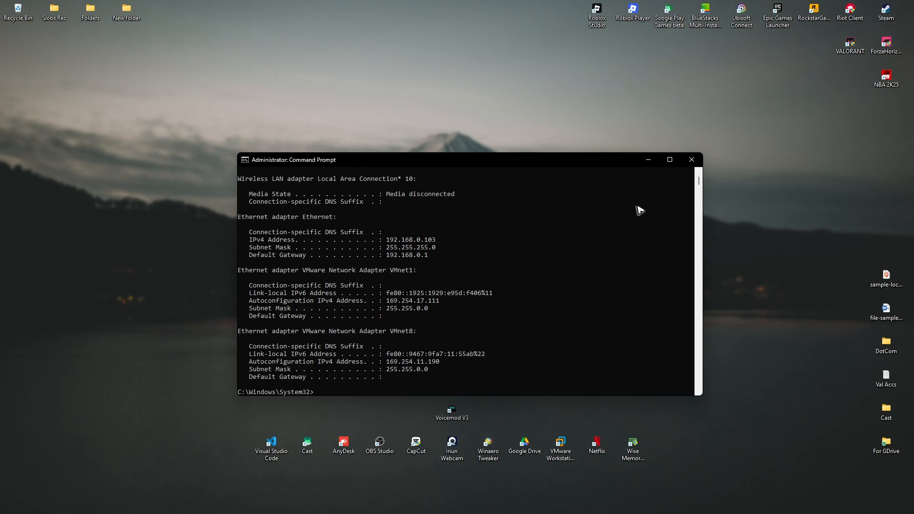
Run netsh winsock reset and netsh int ip reset, then exit Command Prompt.
{"action": "type", "text": "netsh"}
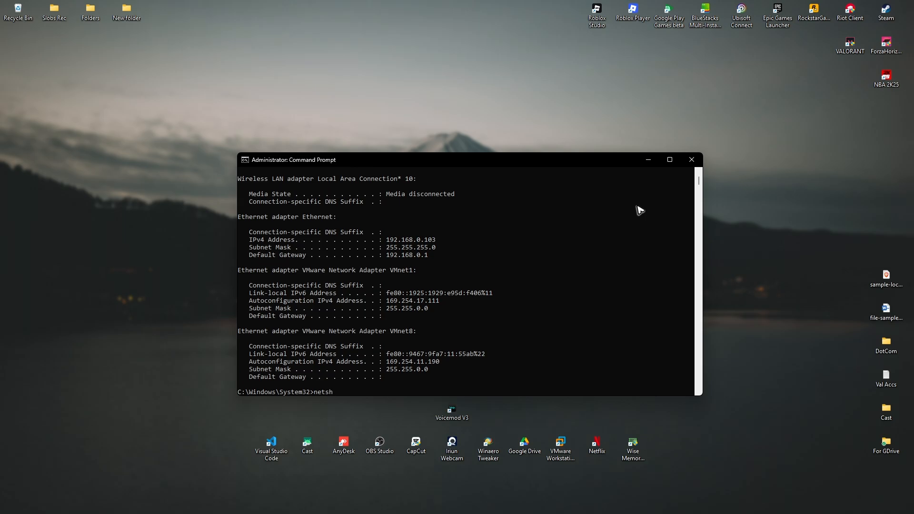
{"action": "type", "text": "winsock reset"}
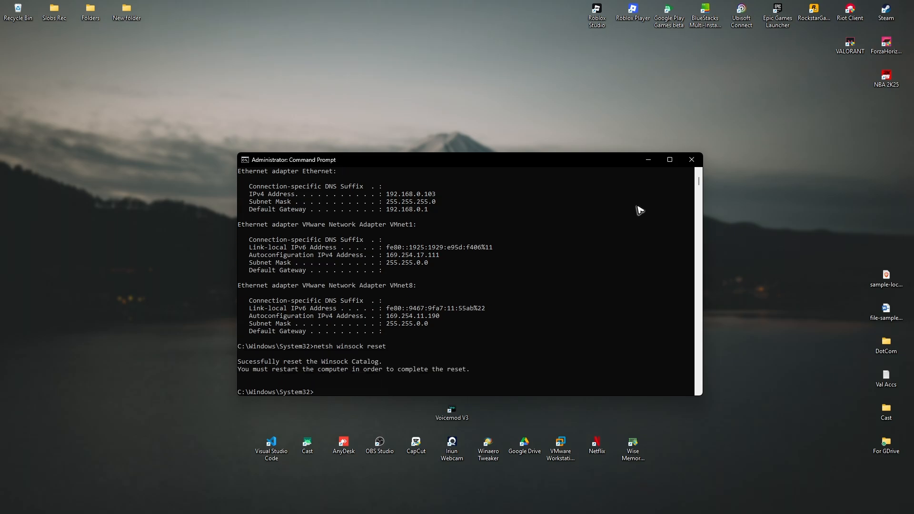
{"action": "type", "text": "net sh"}
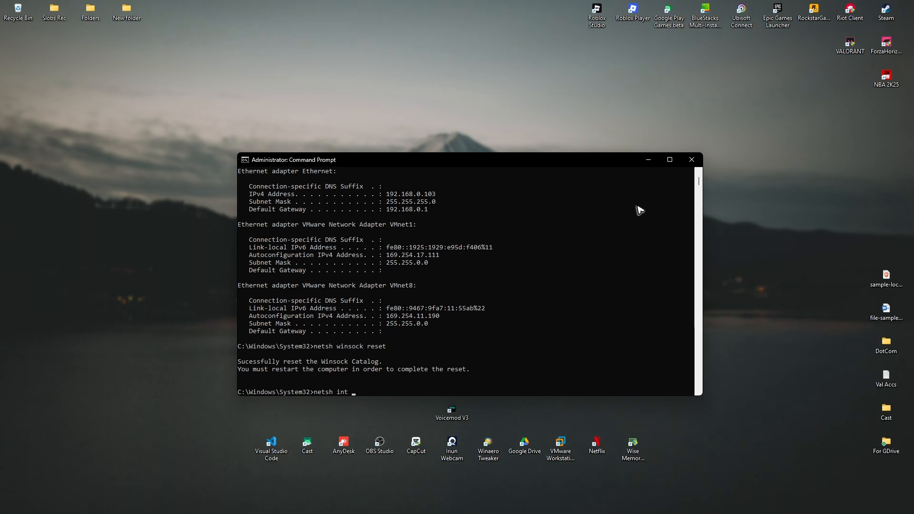
{"action": "type", "text": "ip reset"}
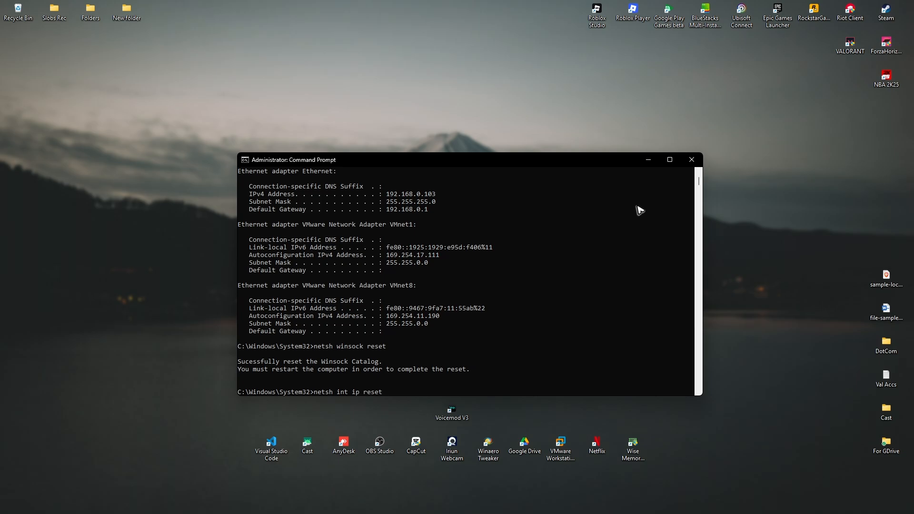
{"action": "type", "text": "exi"}
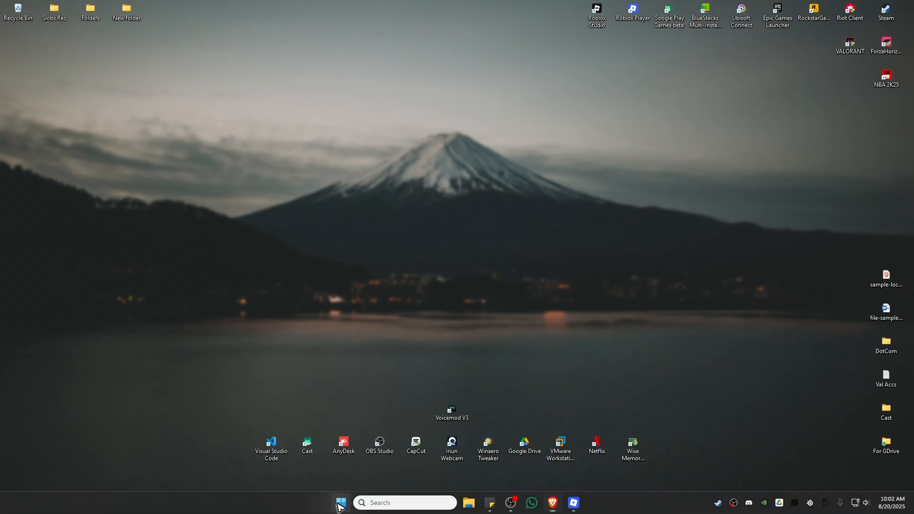
Search 'control panel' from the taskbar and open Control Panel.
{"action": "left_click", "coordinate": [340, 502]}
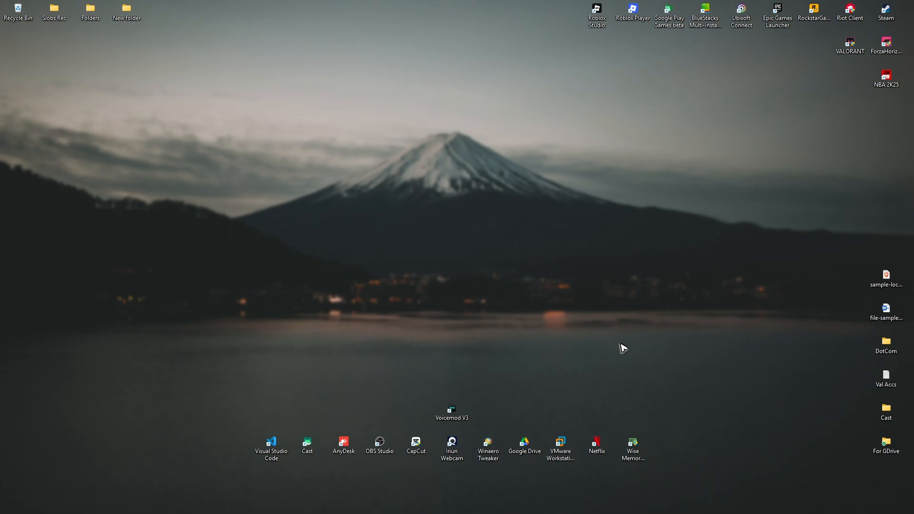
{"action": "left_click", "coordinate": [341, 503]}
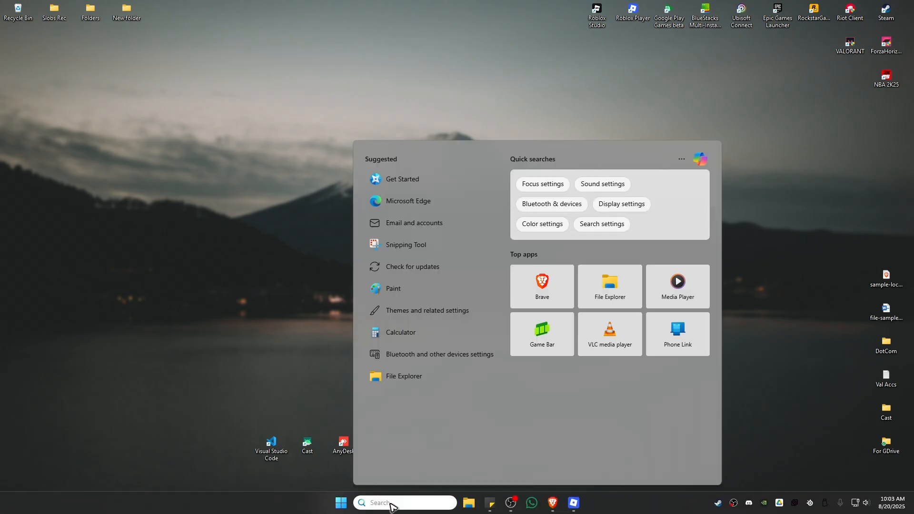
{"action": "type", "text": "control panel"}
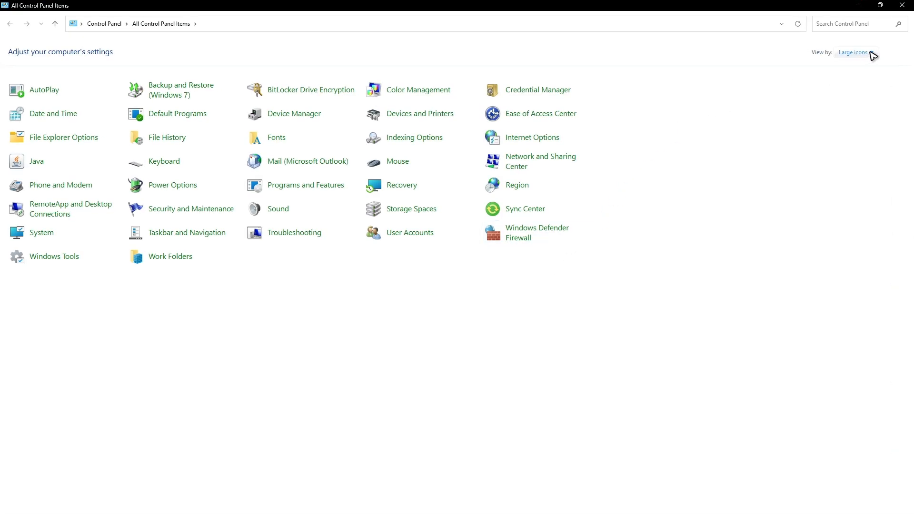
Go to Network Connections and open the Ethernet Status dialog.
{"action": "left_click", "coordinate": [855, 52]}
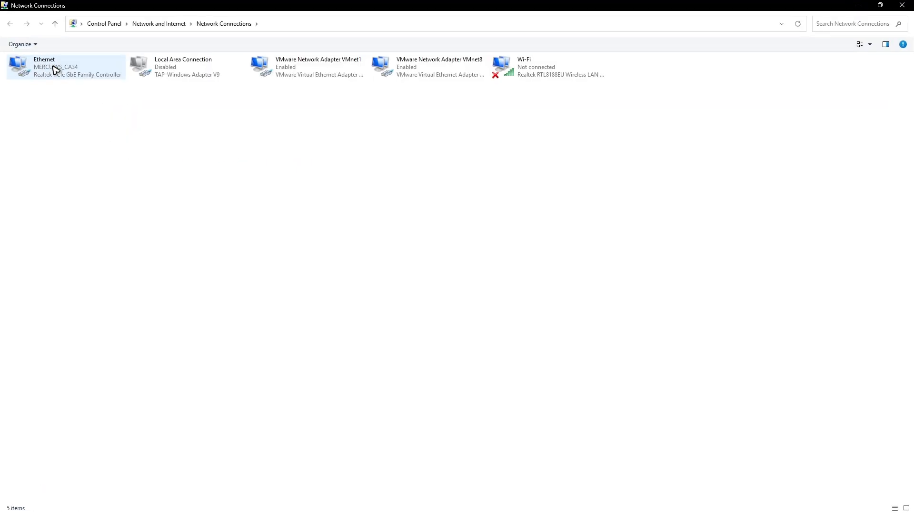
{"action": "mouse_move", "coordinate": [61, 80]}
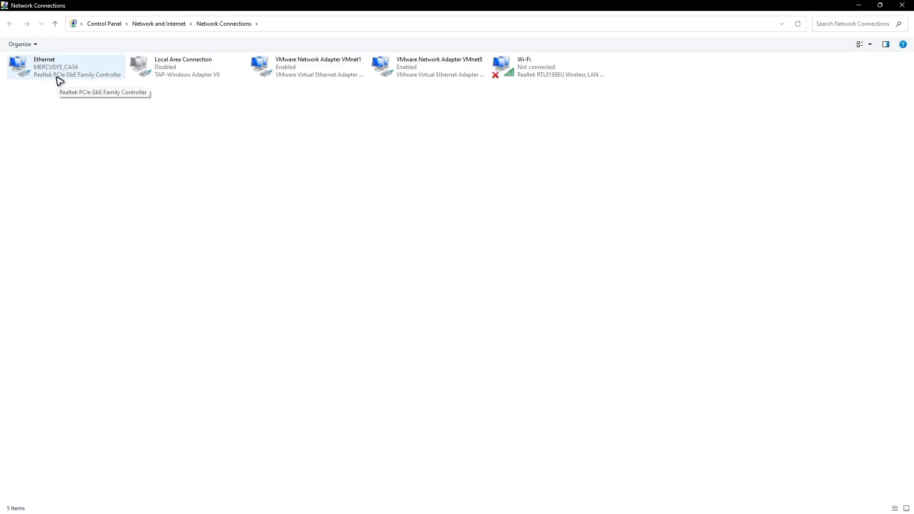
{"action": "double_click", "coordinate": [66, 66]}
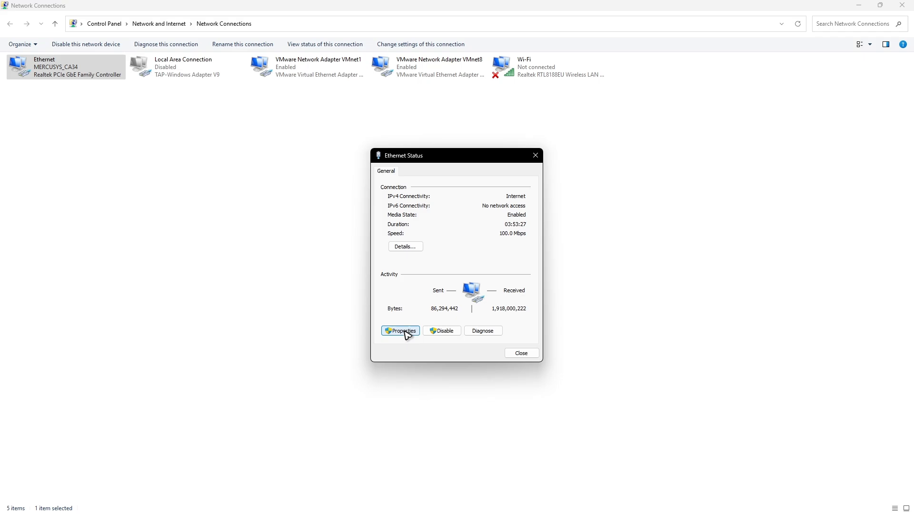
Open Ethernet Properties and the Internet Protocol Version 4 (TCP/IPv4) properties.
{"action": "left_click", "coordinate": [400, 331]}
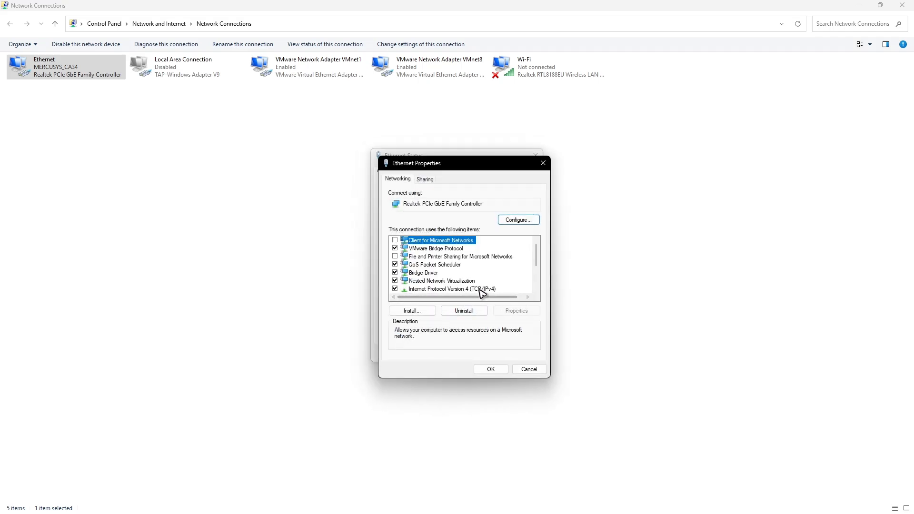
{"action": "left_click", "coordinate": [451, 289]}
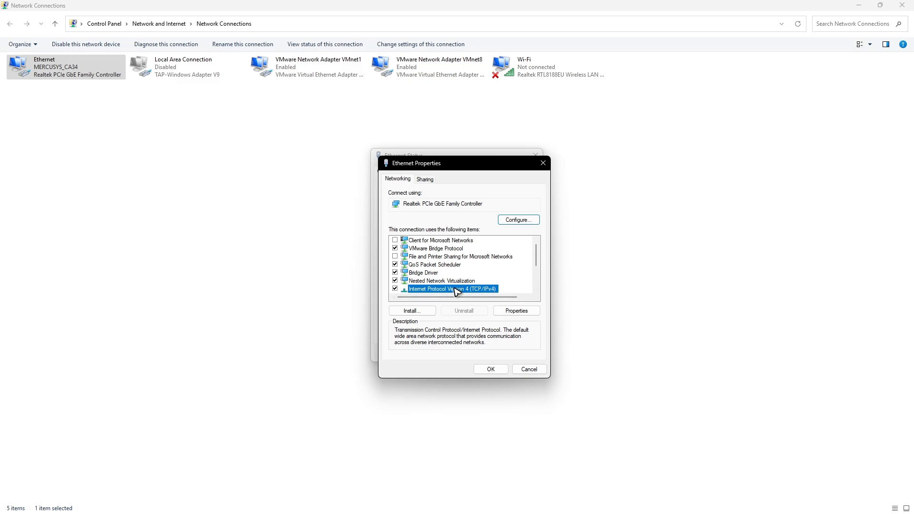
{"action": "left_click", "coordinate": [516, 310]}
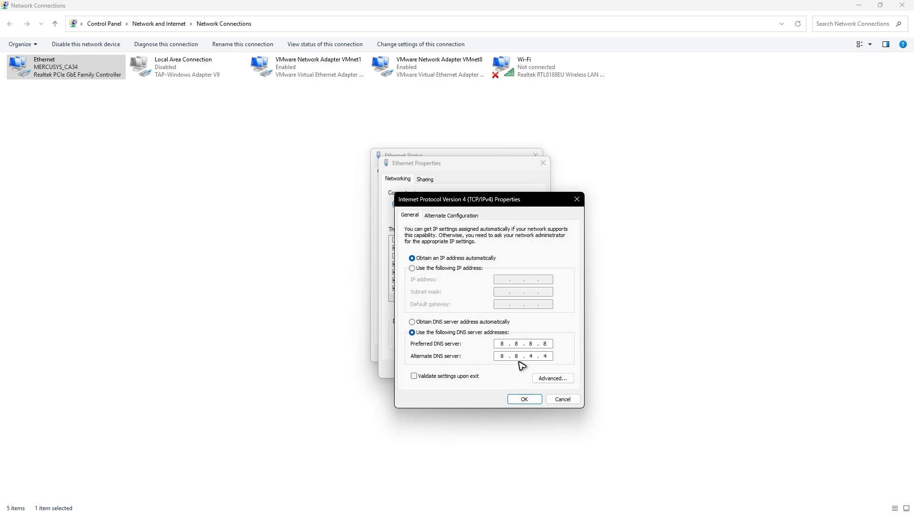
{"action": "mouse_move", "coordinate": [491, 376]}
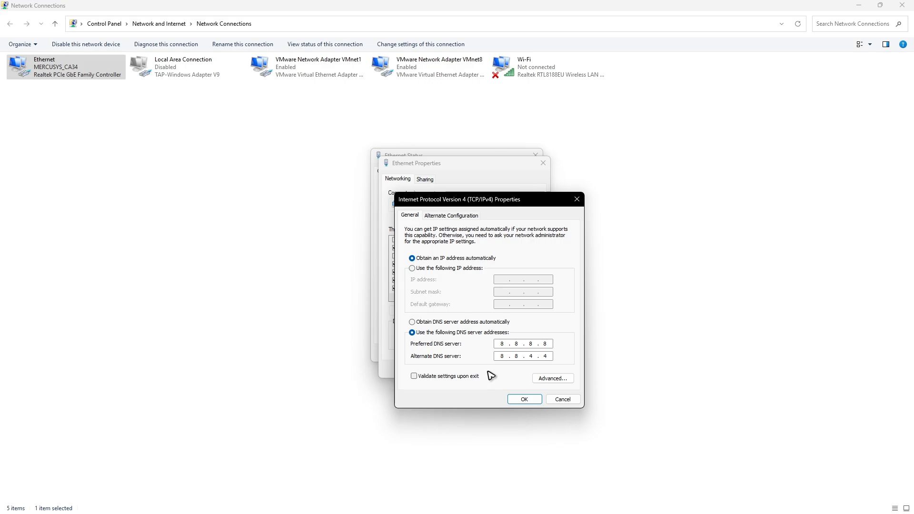
{"action": "mouse_move", "coordinate": [508, 366]}
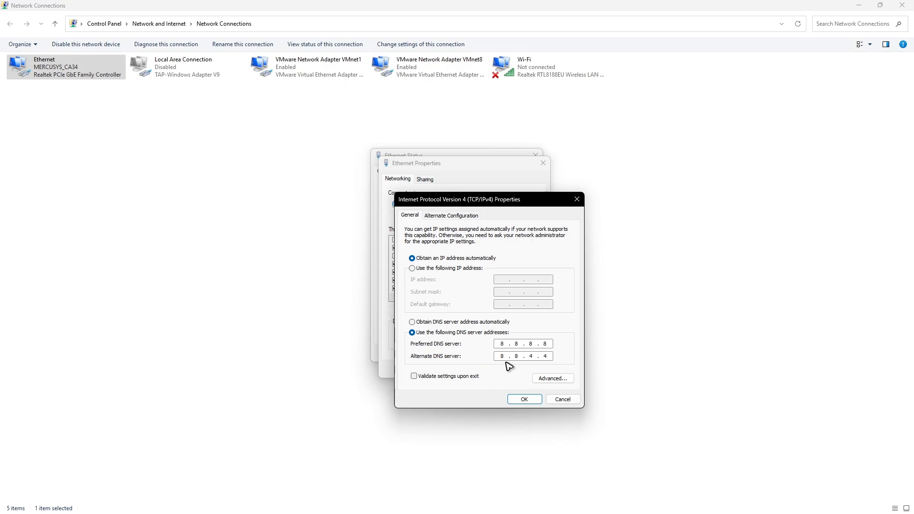
Close the IPv4 properties with DNS 8.8.8.8 and 8.8.4.4 unchanged.
{"action": "left_click", "coordinate": [524, 399]}
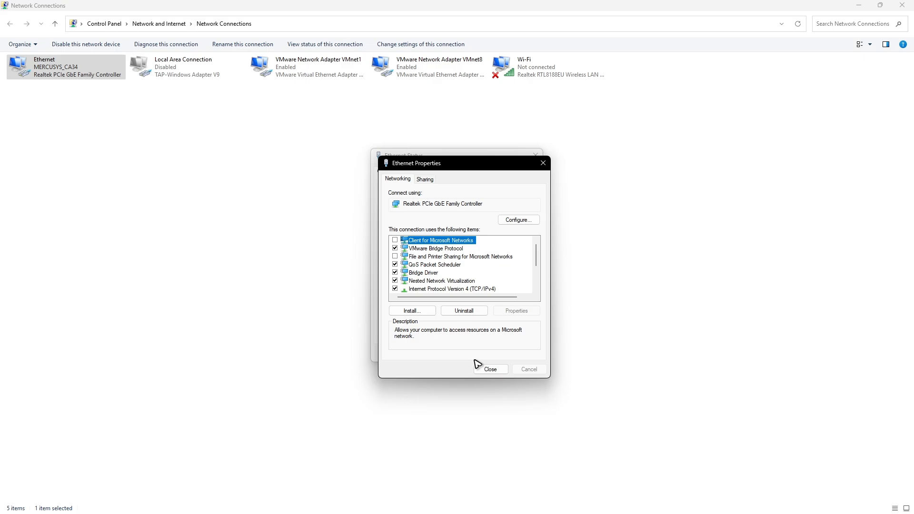
{"action": "mouse_move", "coordinate": [477, 366]}
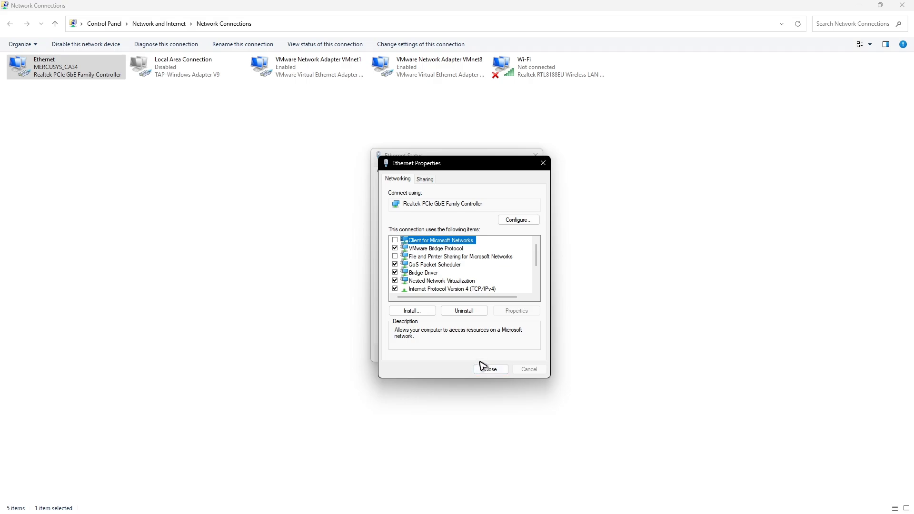
{"action": "mouse_move", "coordinate": [418, 293]}
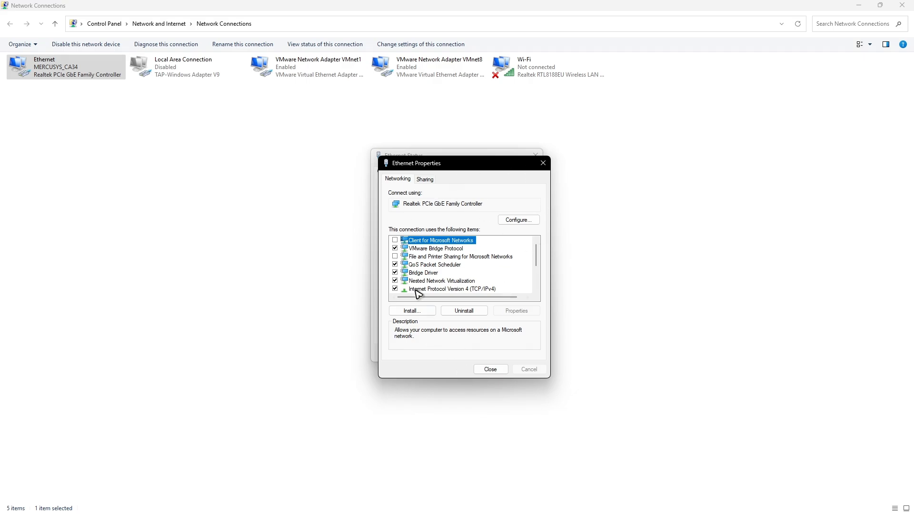
Set Ethernet IPv4 DNS to 1.1.1.1 and 1.0.0.1, then close Network Connections.
{"action": "left_click", "coordinate": [452, 289]}
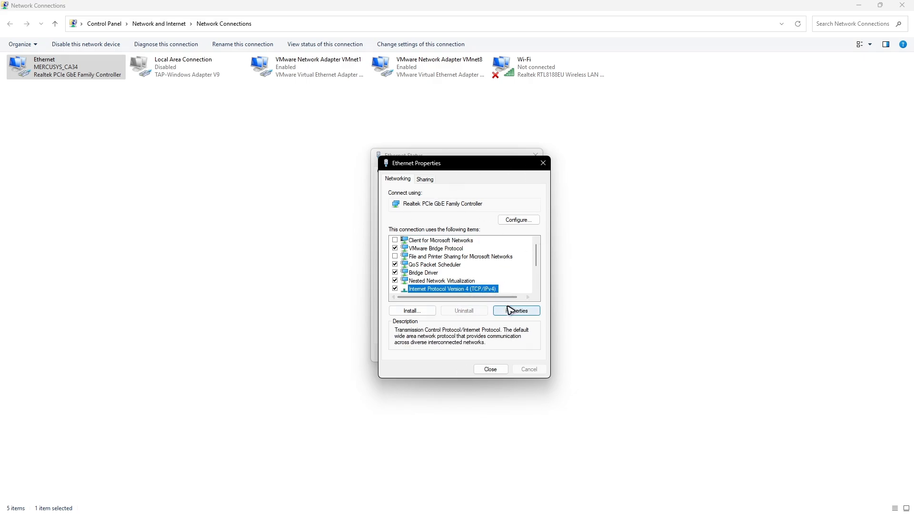
{"action": "left_click", "coordinate": [516, 310]}
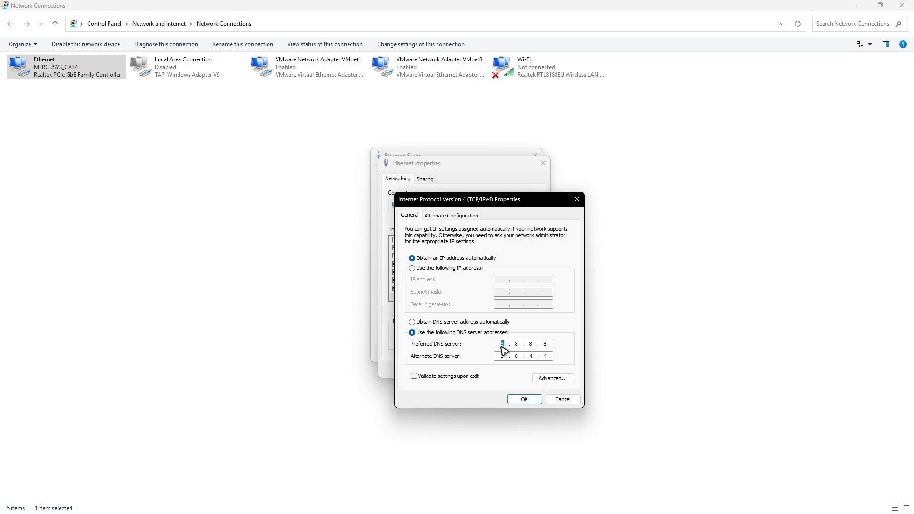
{"action": "type", "text": "1.1.1.1"}
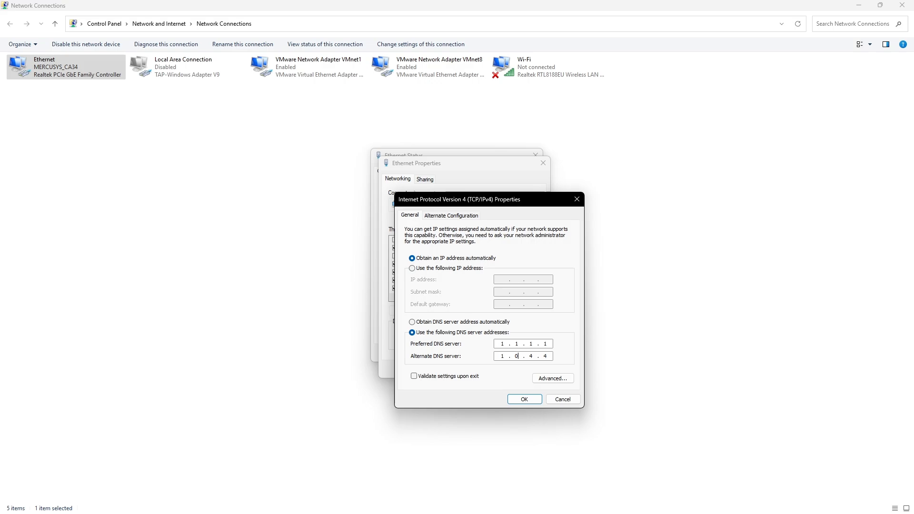
{"action": "type", "text": "1.0.0.1"}
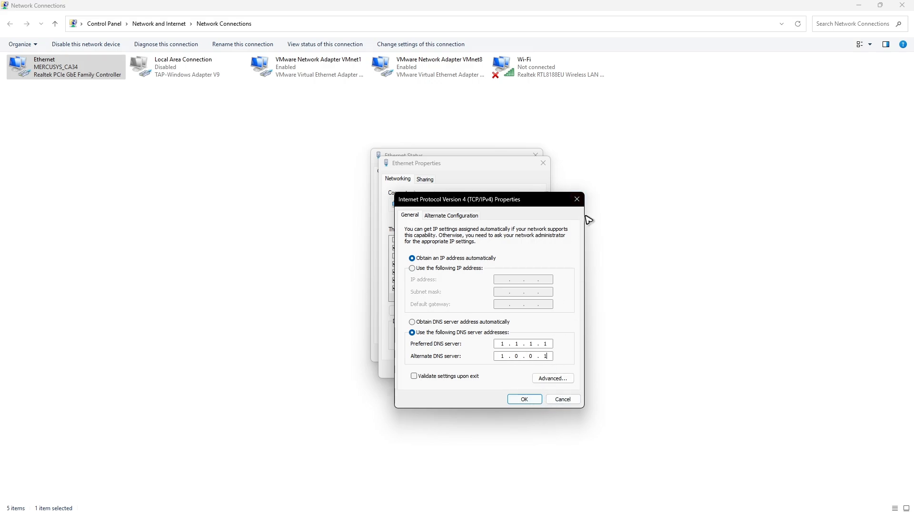
{"action": "left_click", "coordinate": [524, 400]}
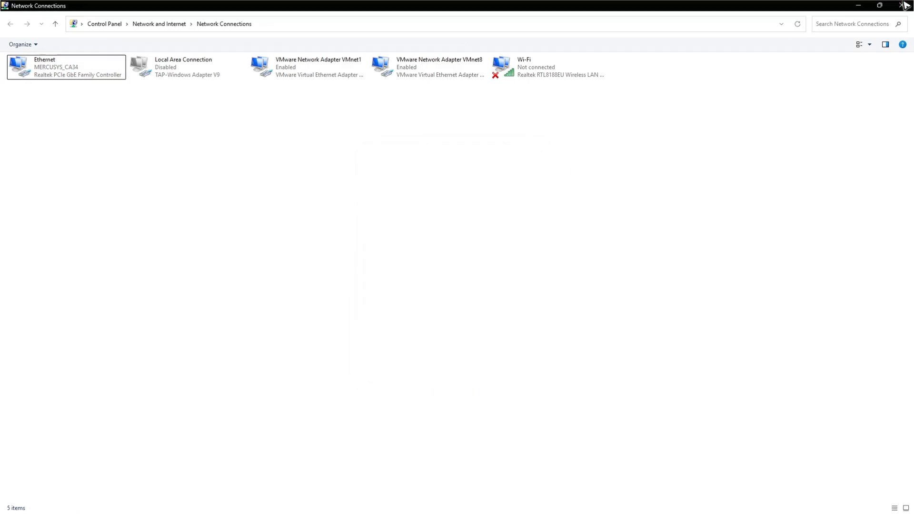
{"action": "left_click", "coordinate": [905, 5]}
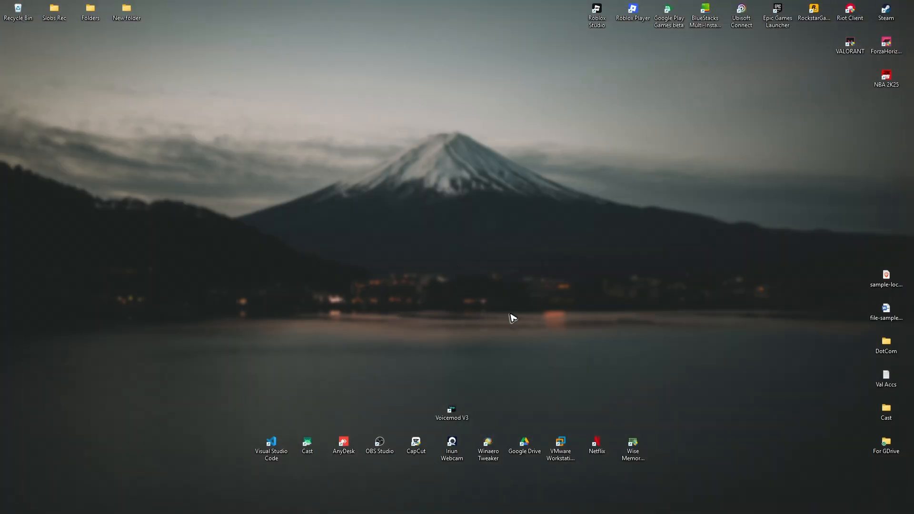
{"action": "mouse_move", "coordinate": [510, 177]}
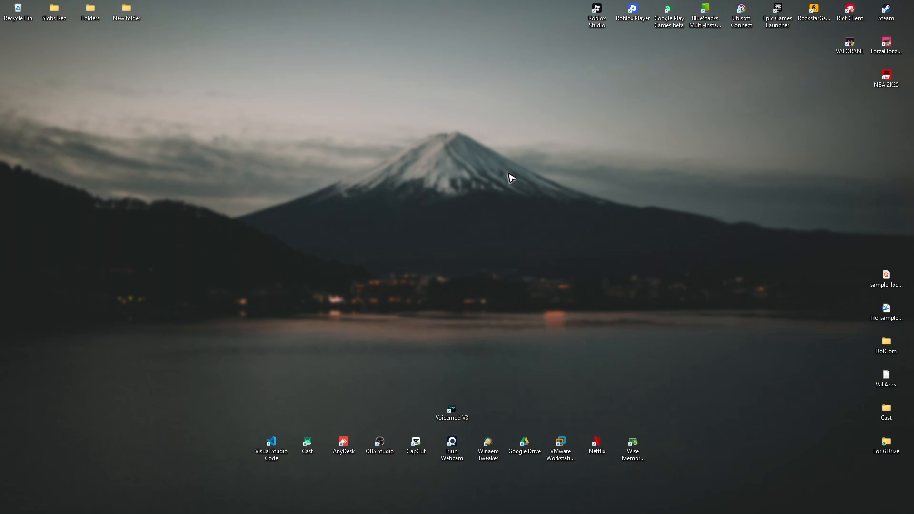